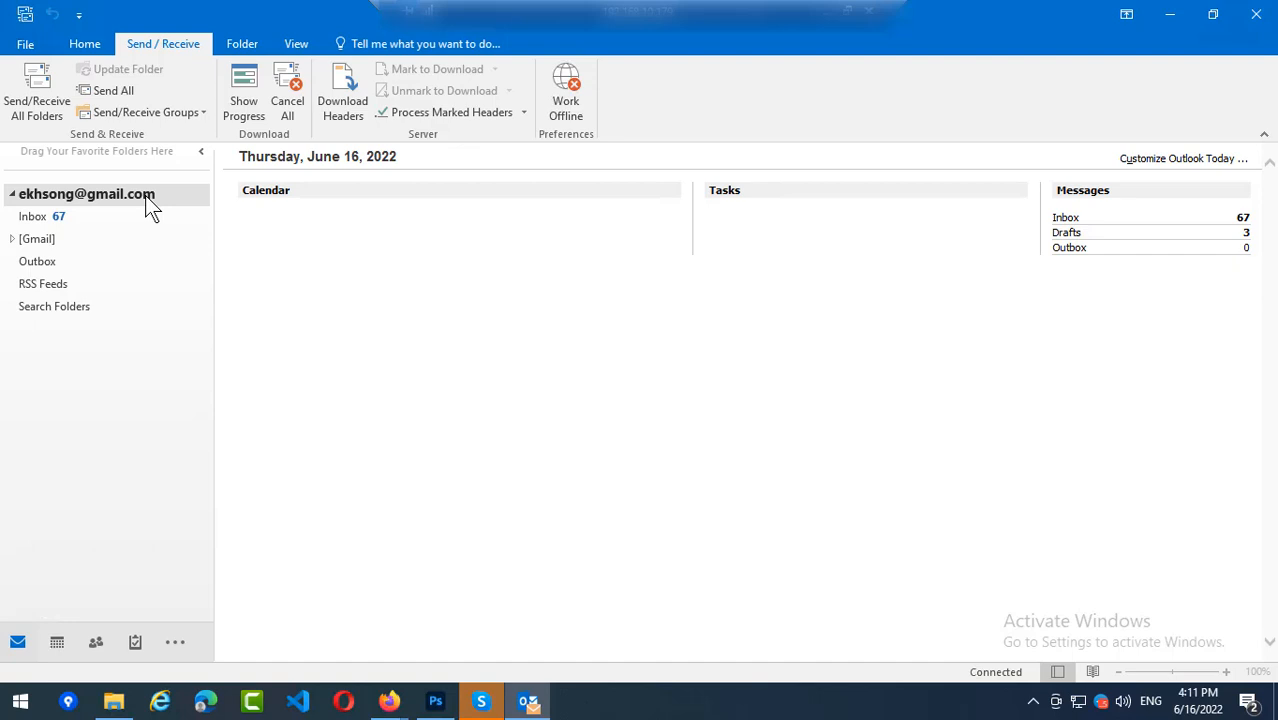
pyautogui.moveTo(138, 208)
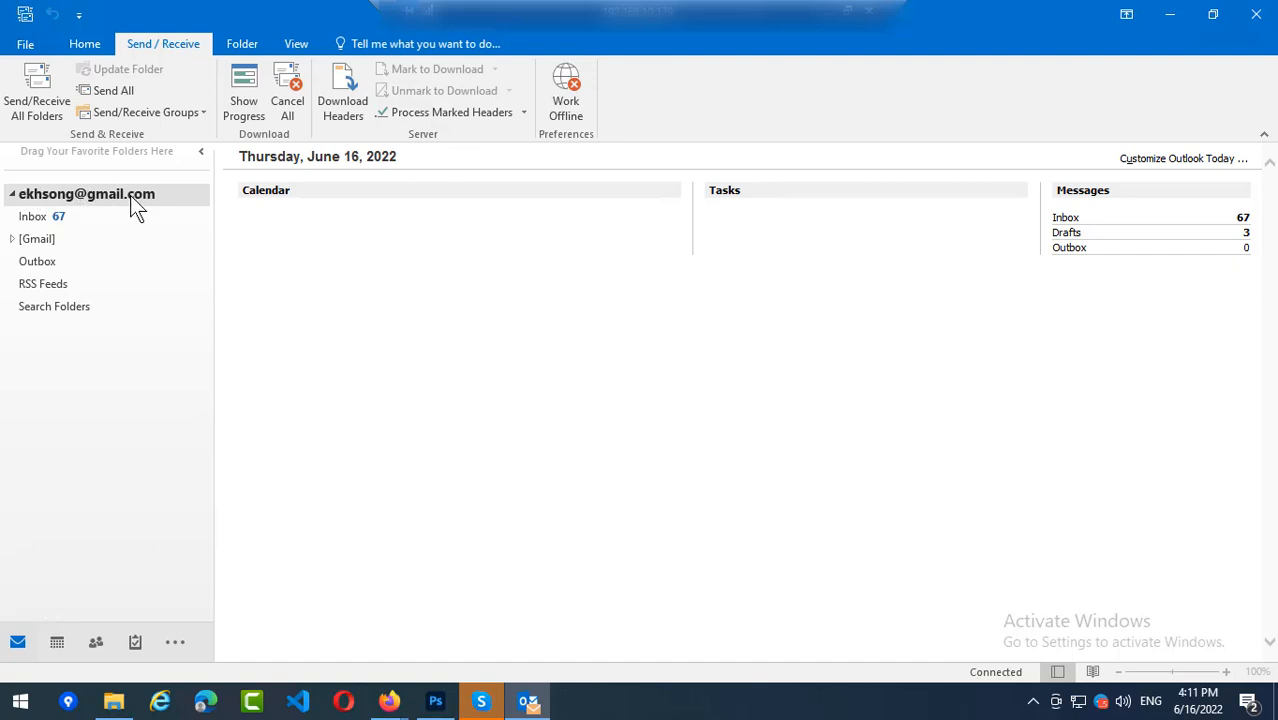
pyautogui.moveTo(120, 194)
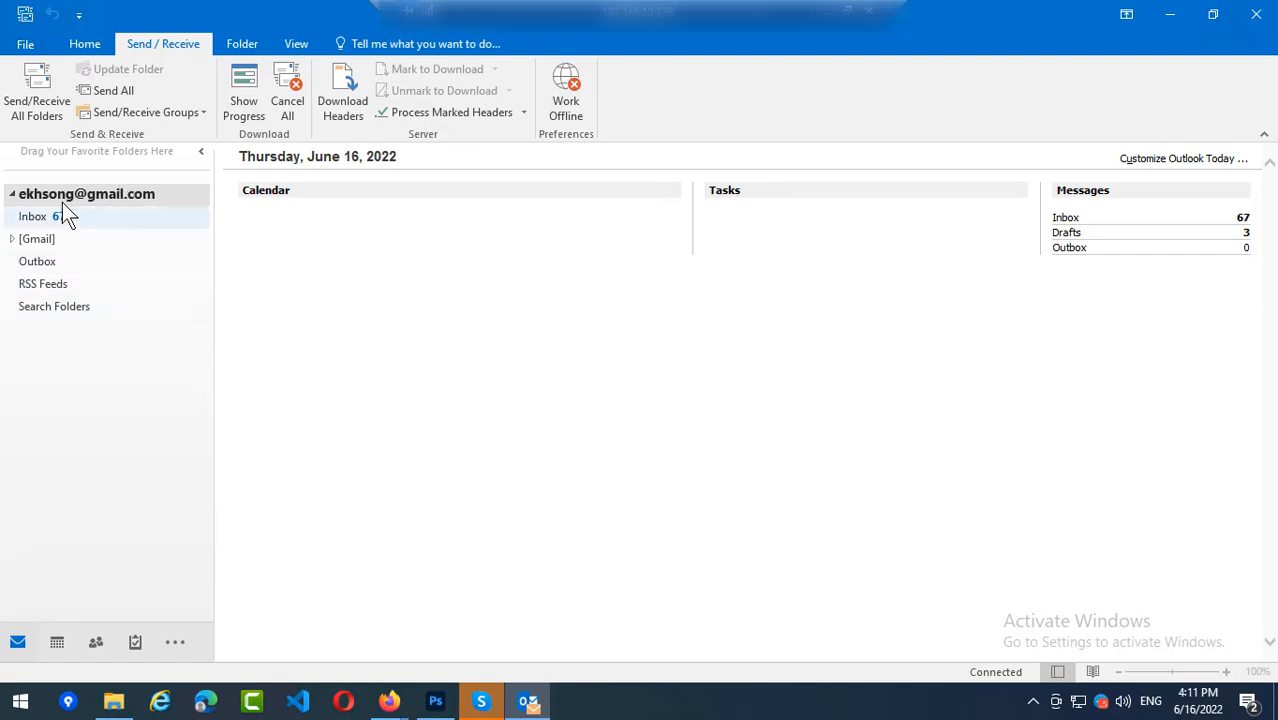
# Open the File backstage Account Information page for the Gmail IMAP account.
pyautogui.click(86, 193)
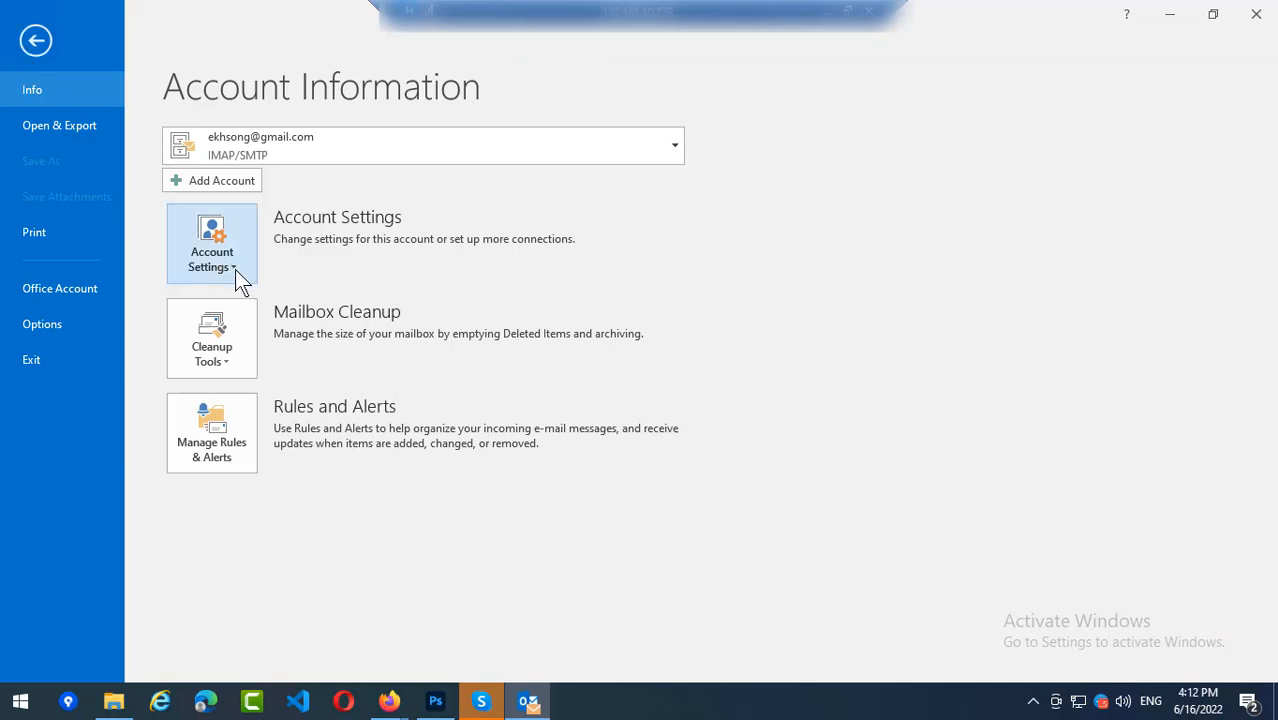
# Open the Account Settings dialog and select the Gmail IMAP account on the E-mail tab.
pyautogui.click(211, 243)
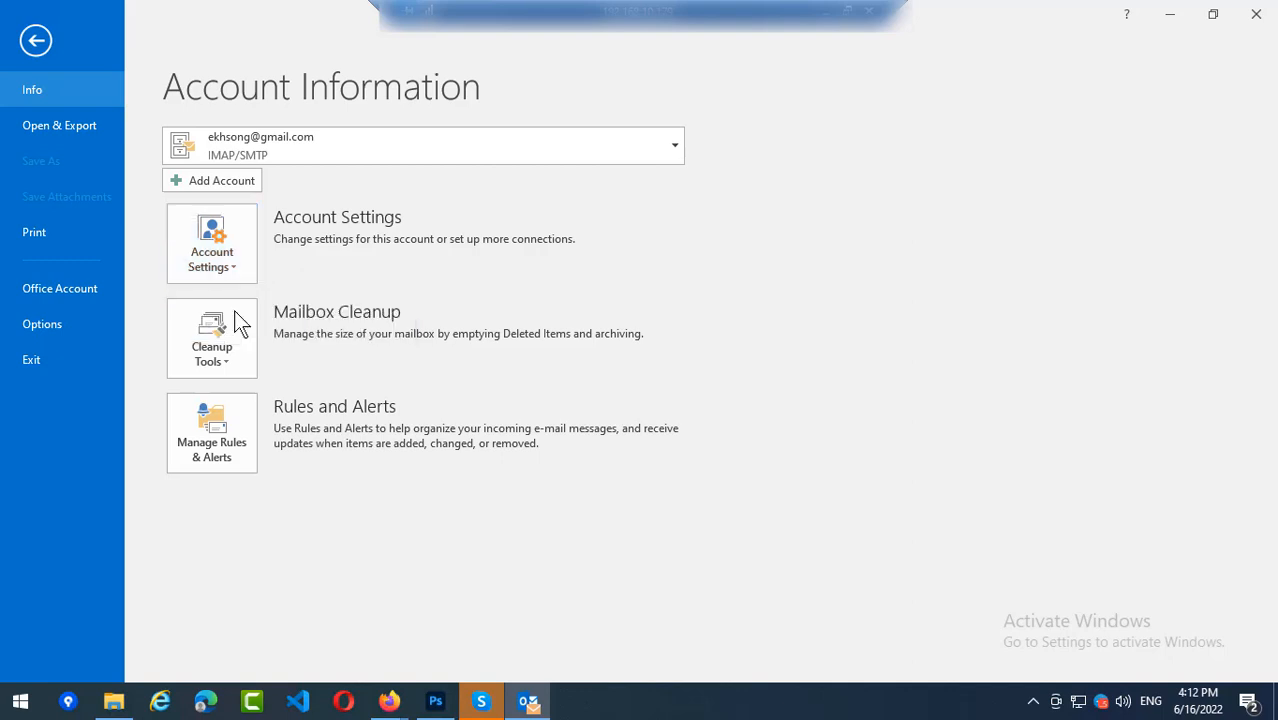
pyautogui.click(211, 243)
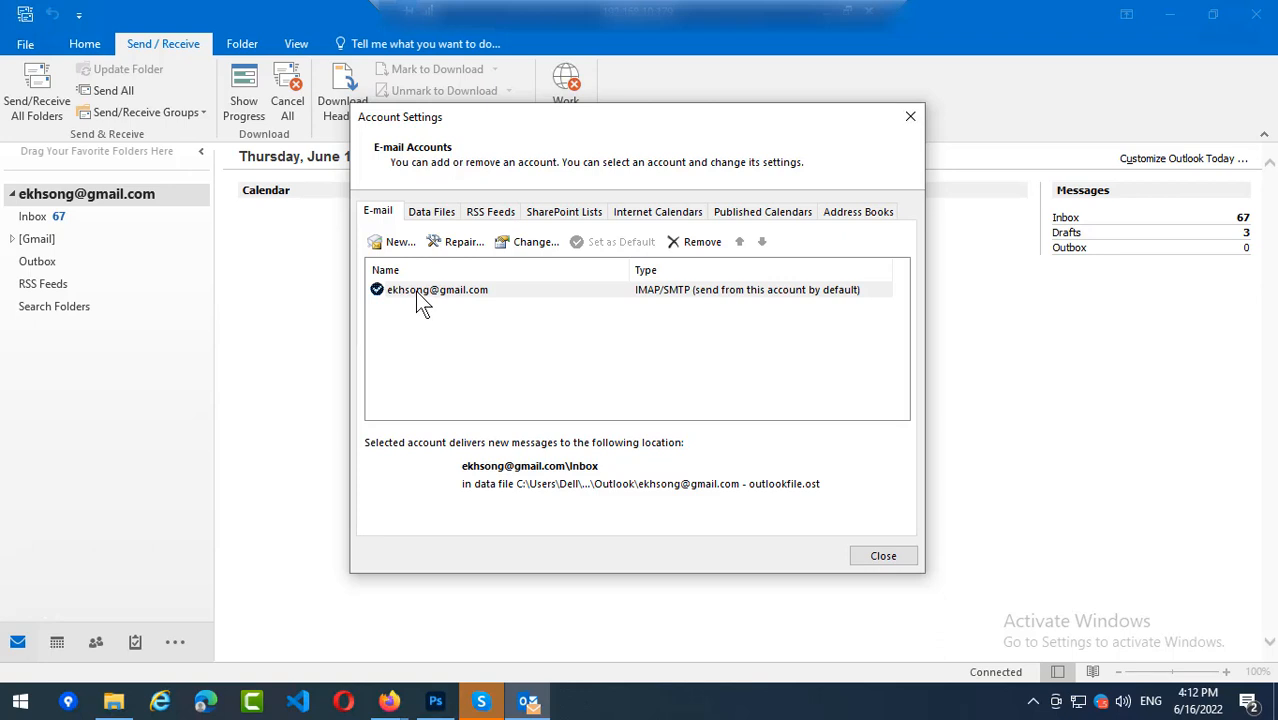
pyautogui.click(437, 289)
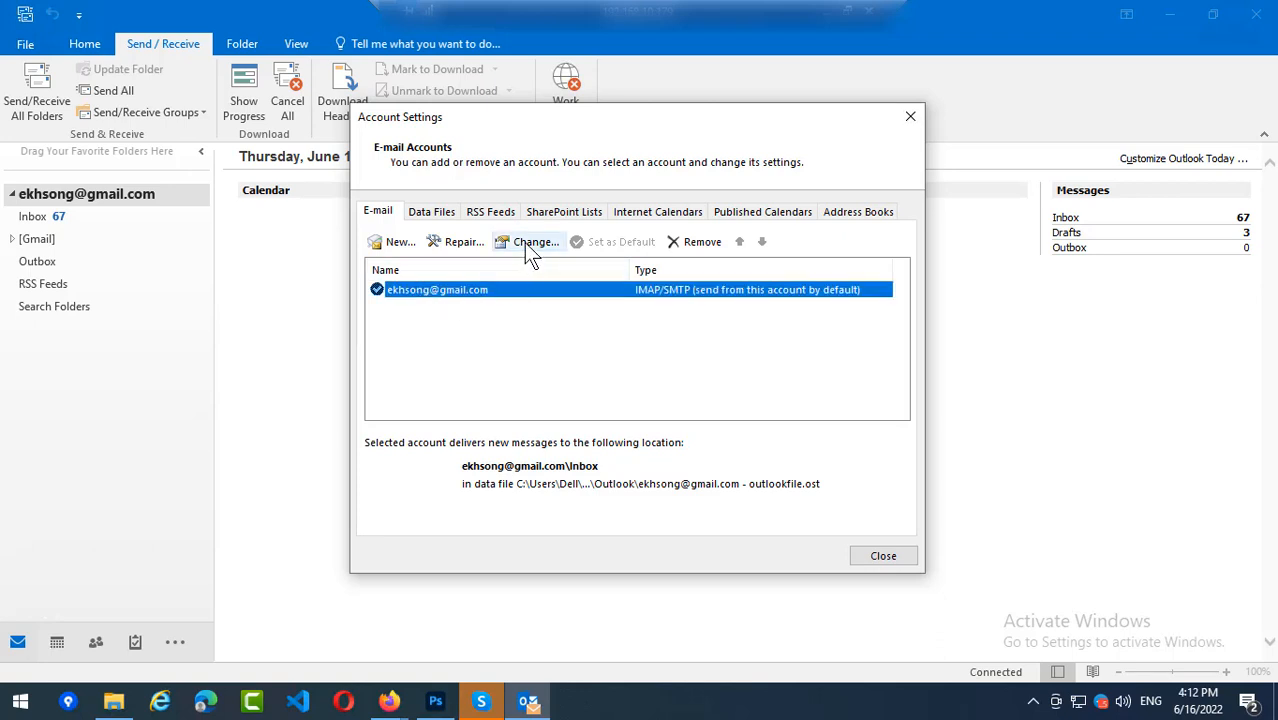
# Enter 'Mr.Ratha' as the Mail Account name in the account's More Settings.
pyautogui.click(535, 241)
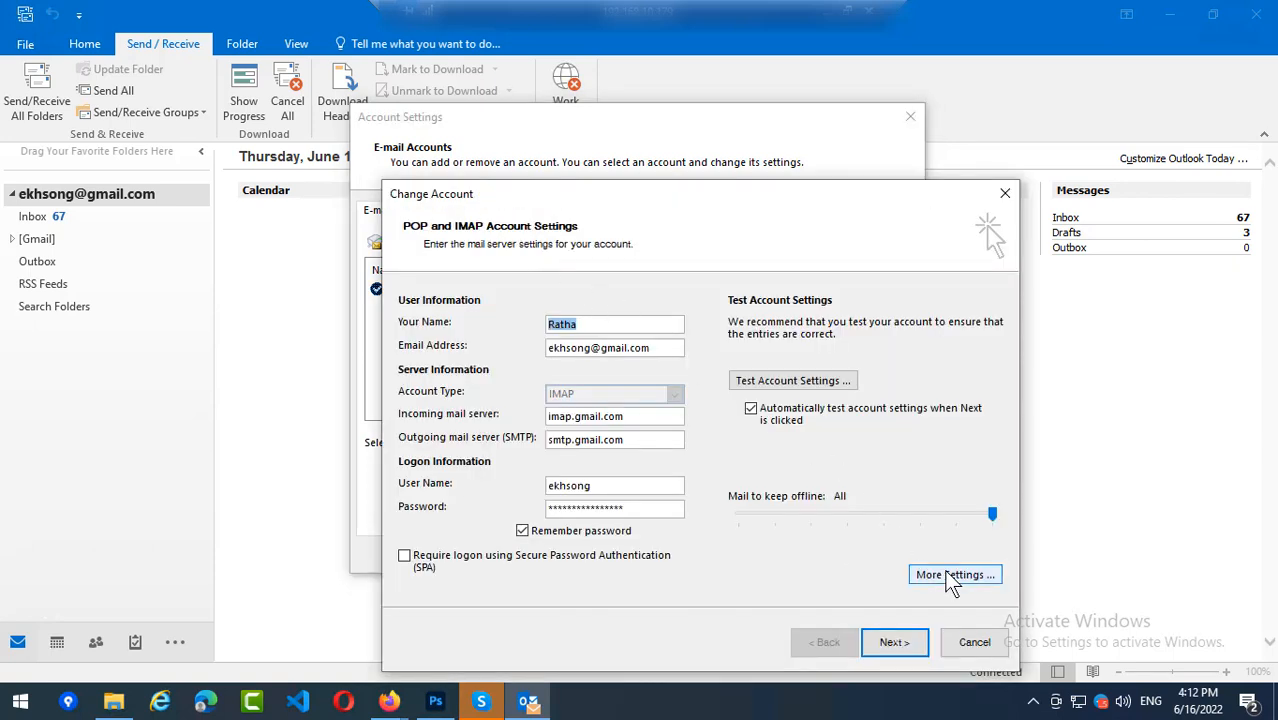
pyautogui.moveTo(965, 595)
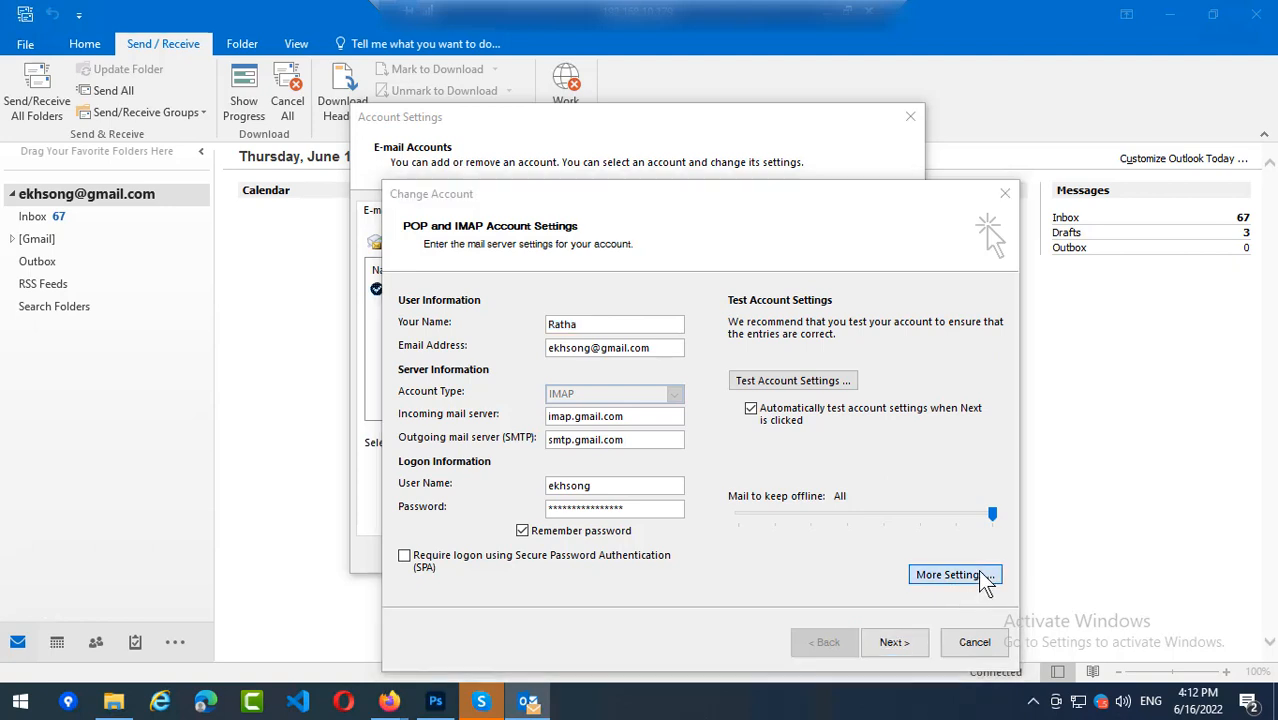
pyautogui.click(954, 574)
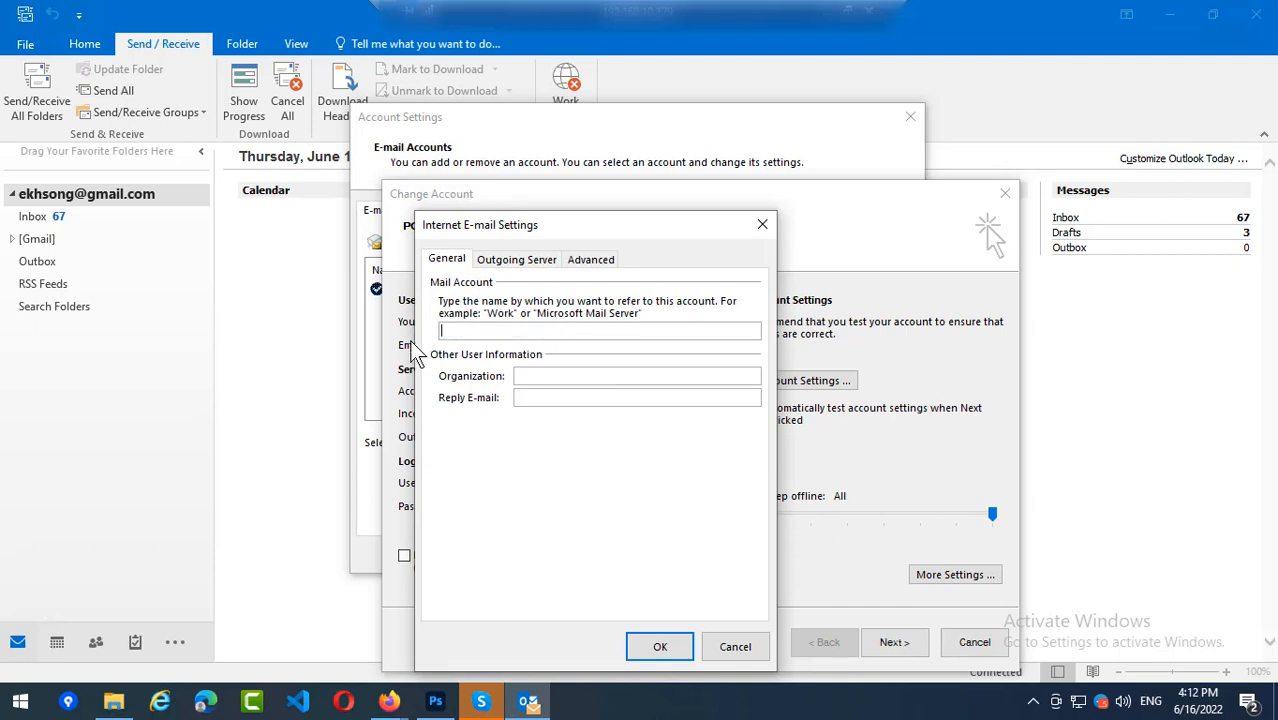
pyautogui.write('Mr.Ratha')
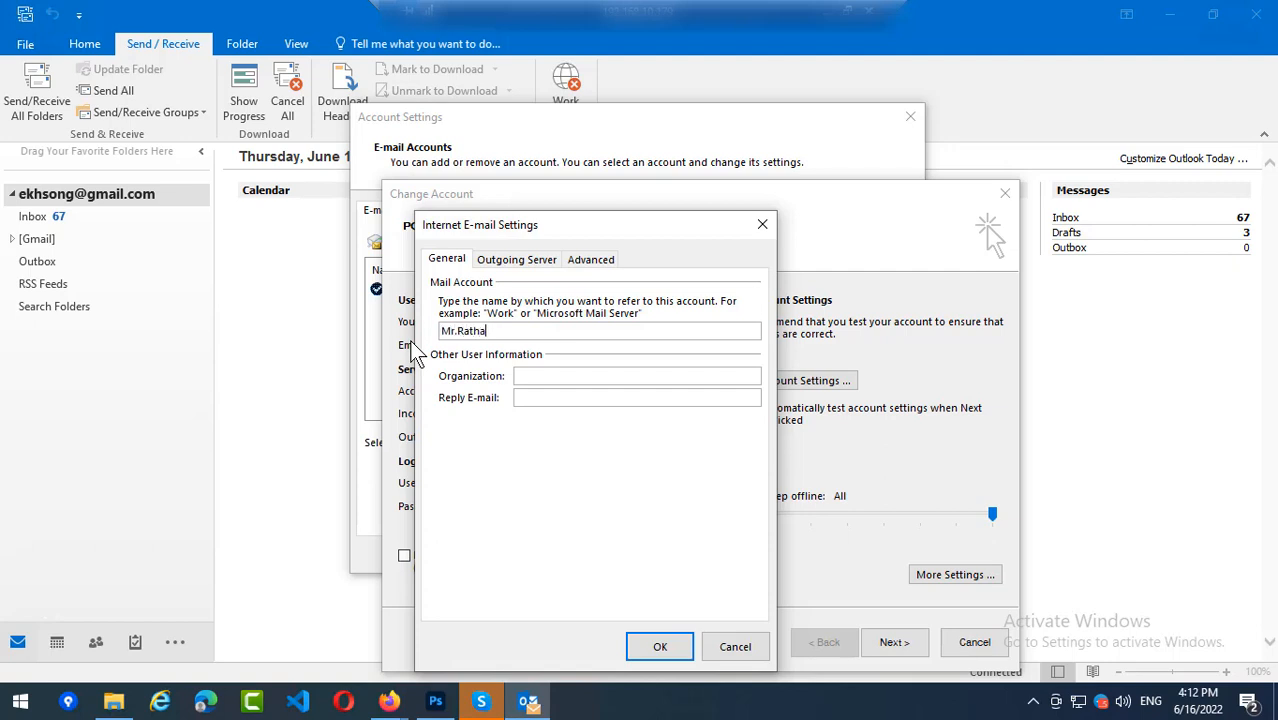
pyautogui.moveTo(480, 378)
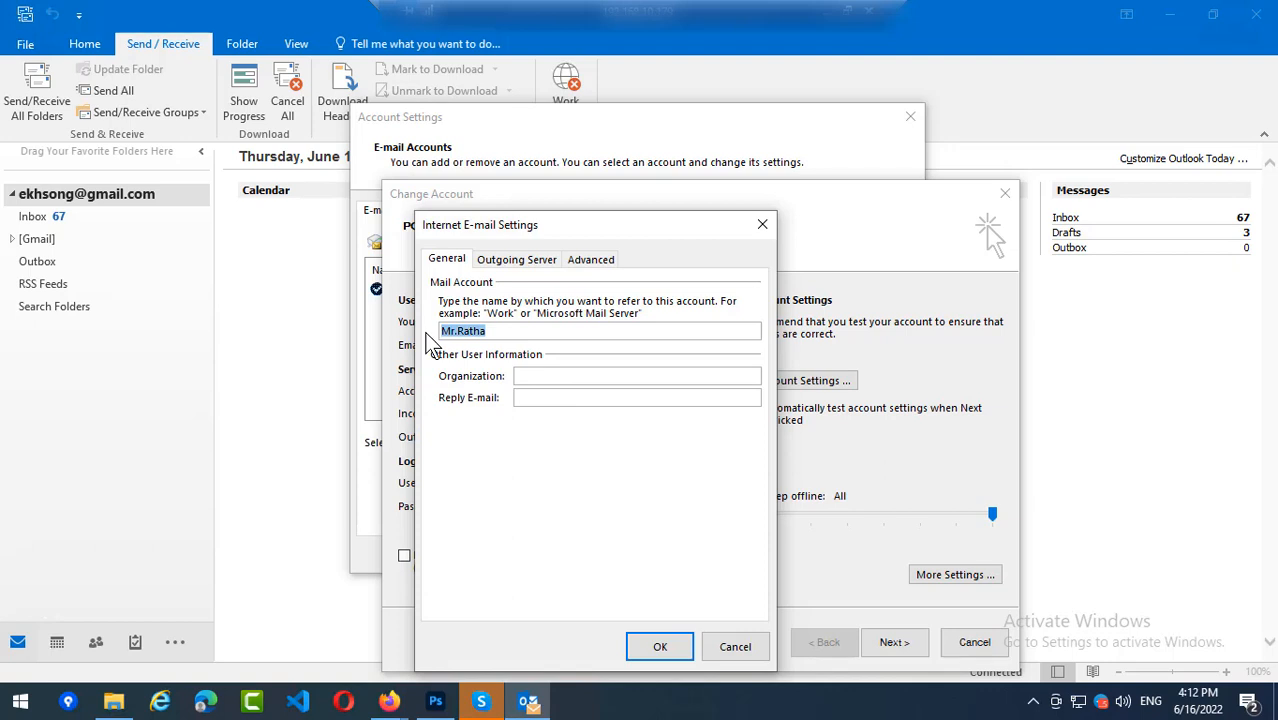
pyautogui.click(660, 646)
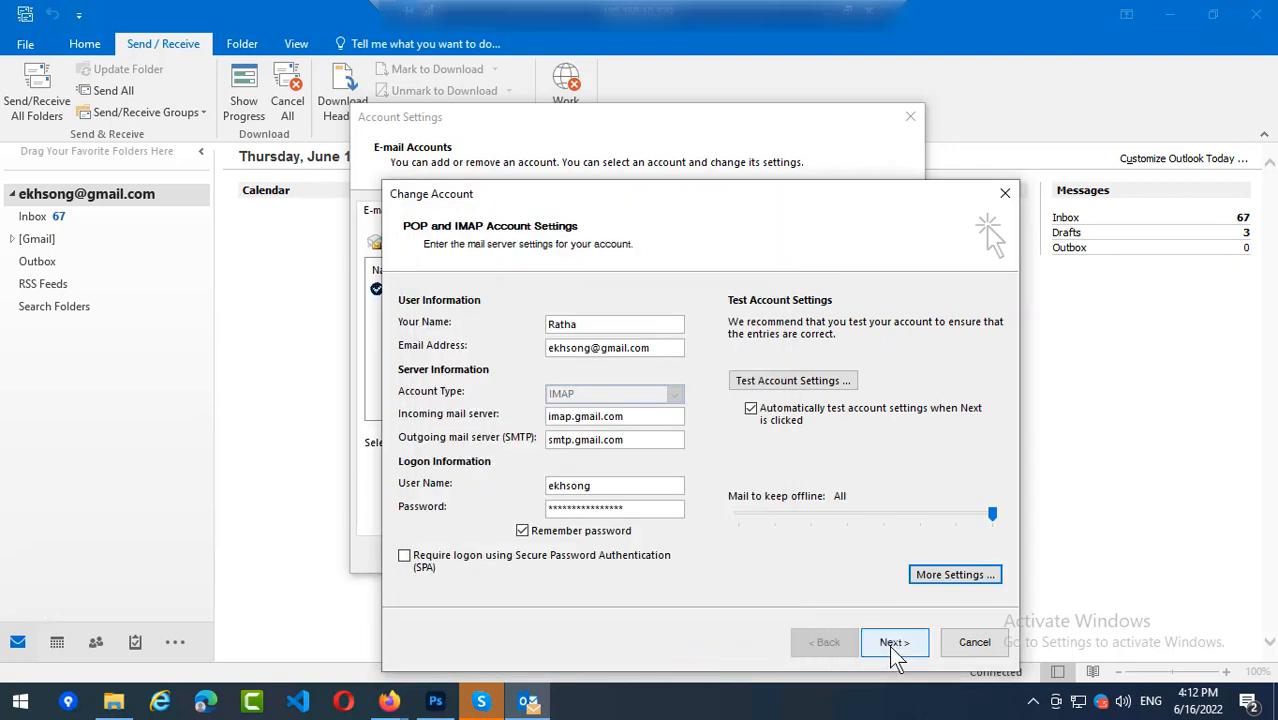
# Run the account settings test, dismiss the successful results, and finish the change.
pyautogui.click(893, 642)
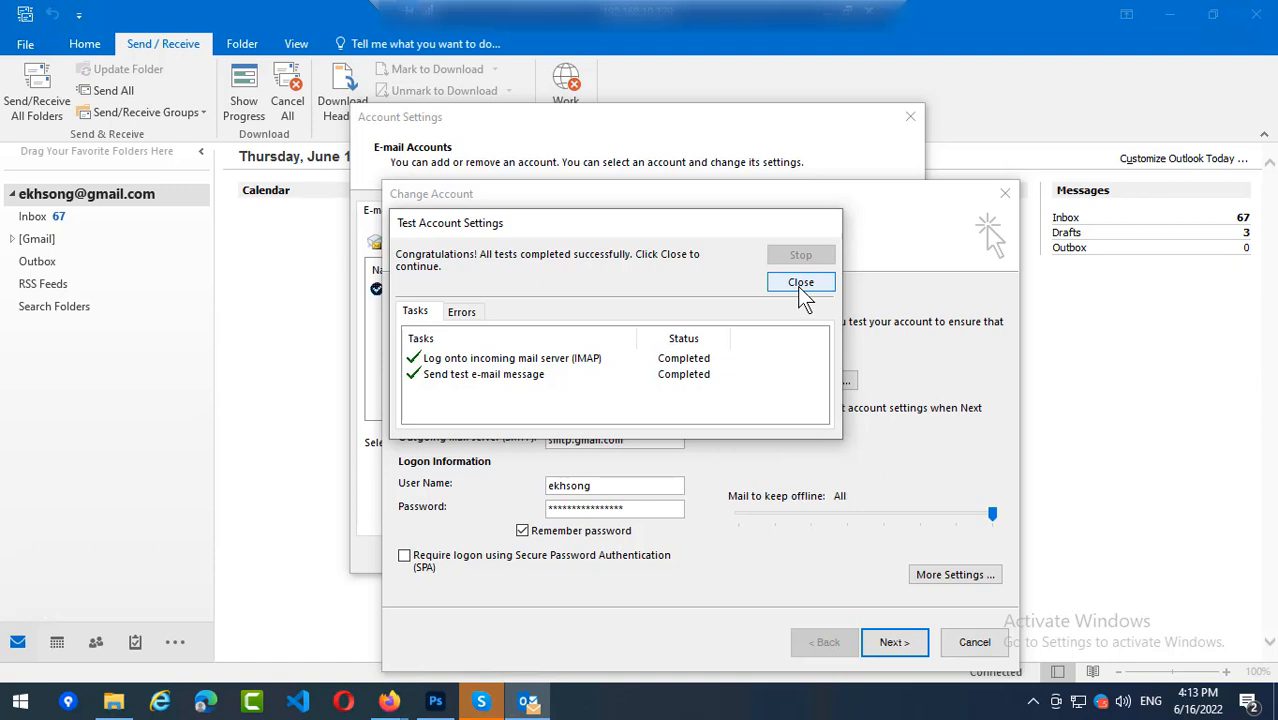
pyautogui.click(800, 281)
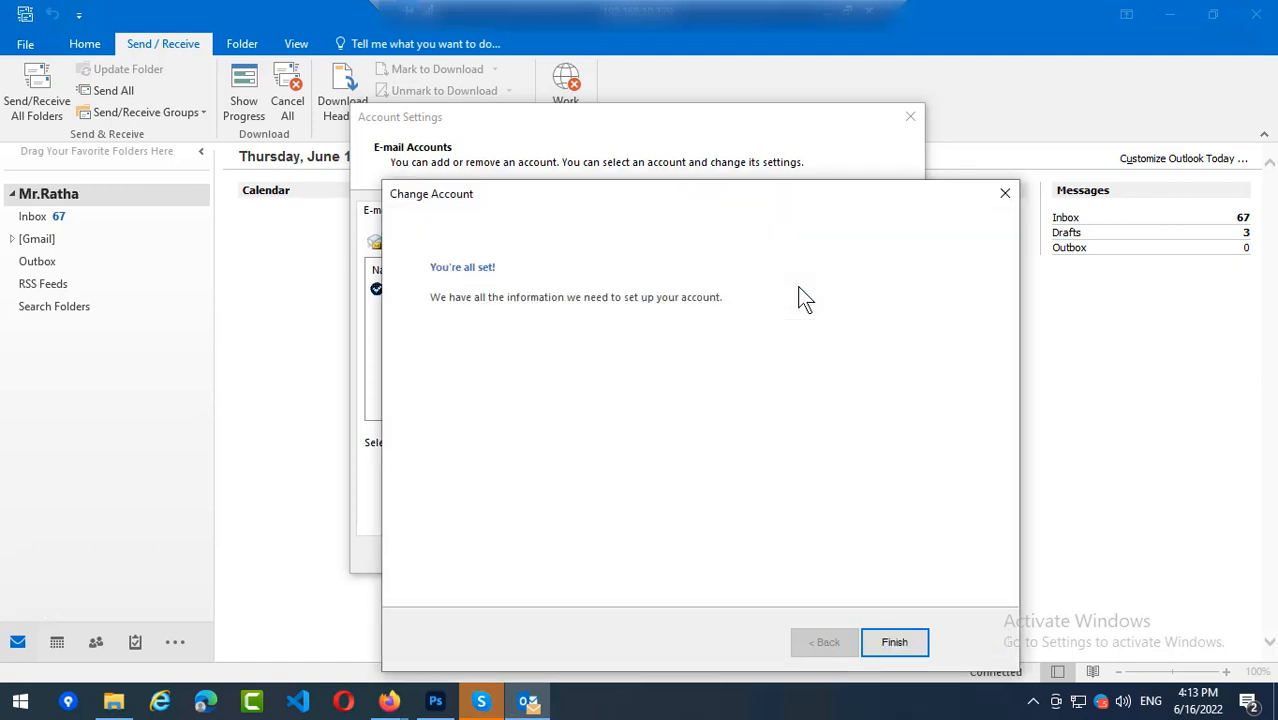
pyautogui.click(893, 641)
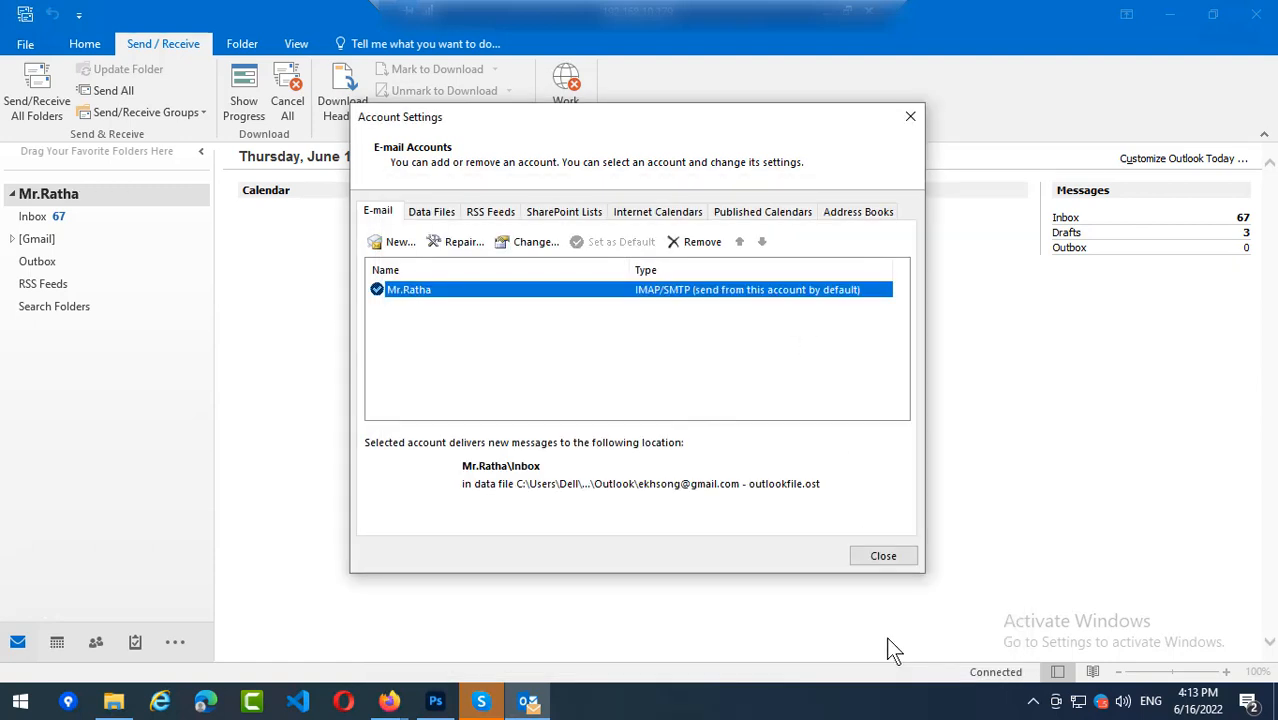
# Close Account Settings so the folder pane shows the account as Mr.Ratha.
pyautogui.click(883, 555)
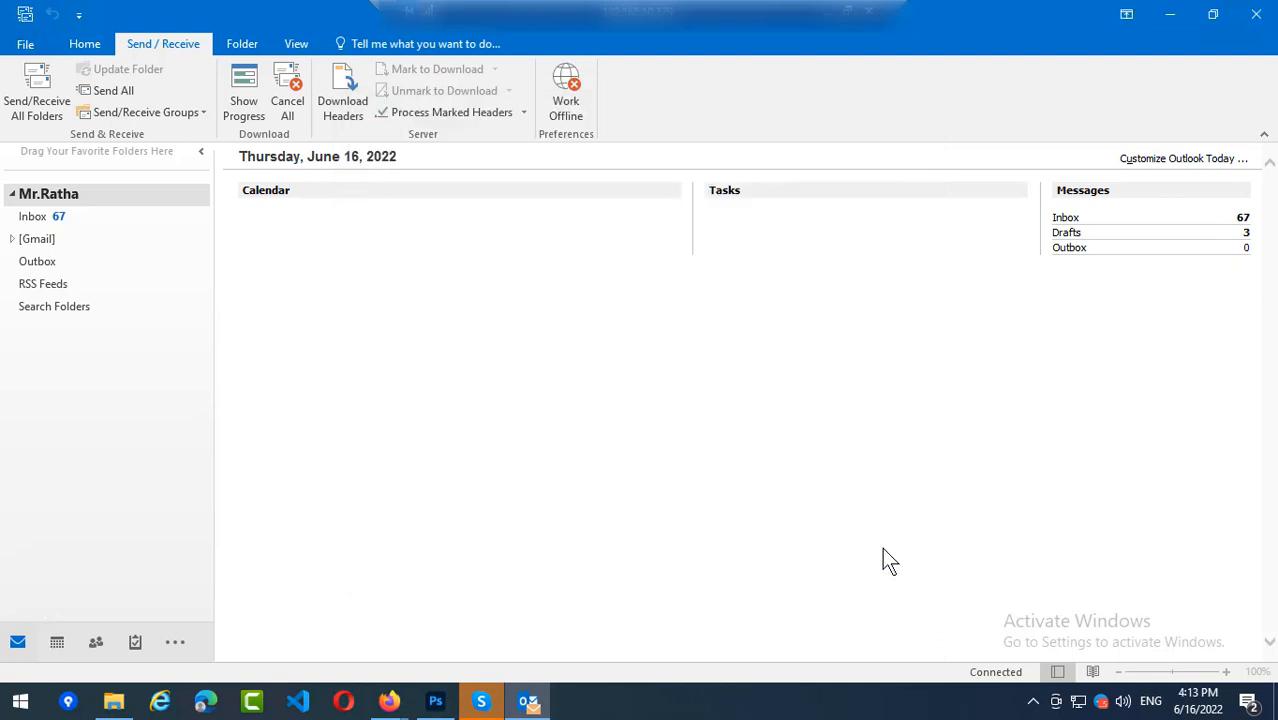
pyautogui.moveTo(117, 177)
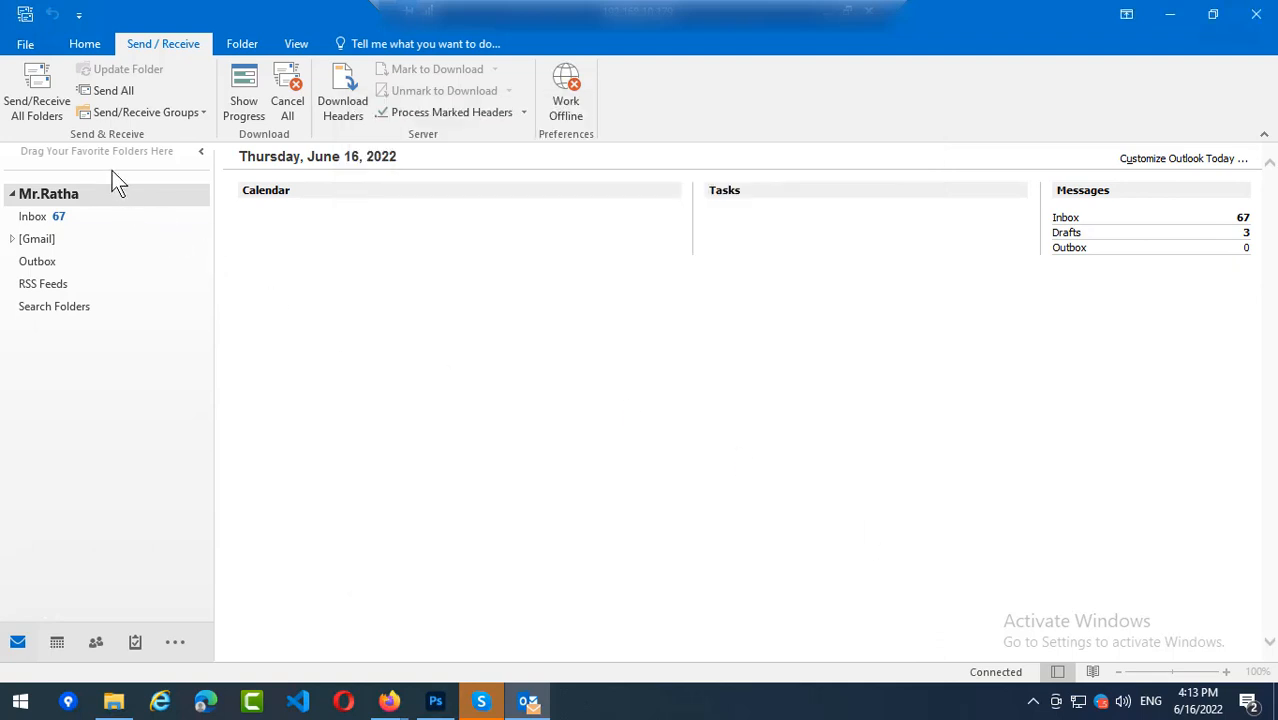
pyautogui.moveTo(118, 216)
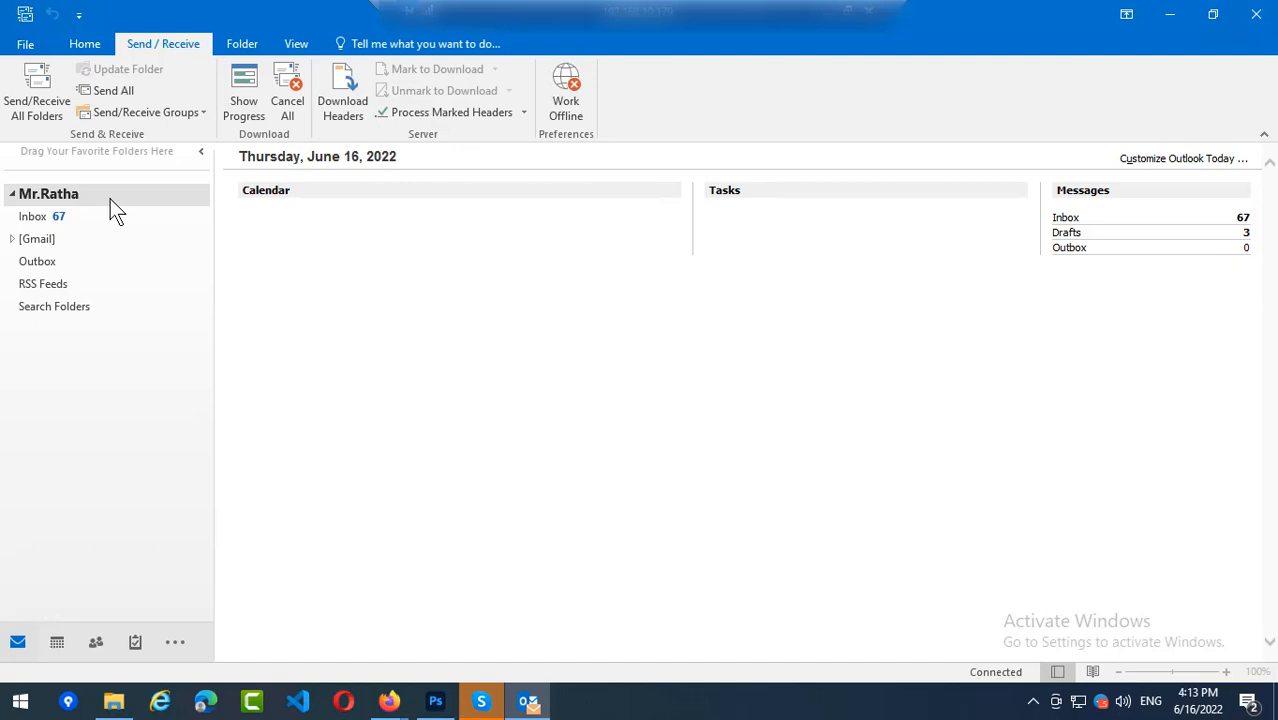
pyautogui.moveTo(162, 213)
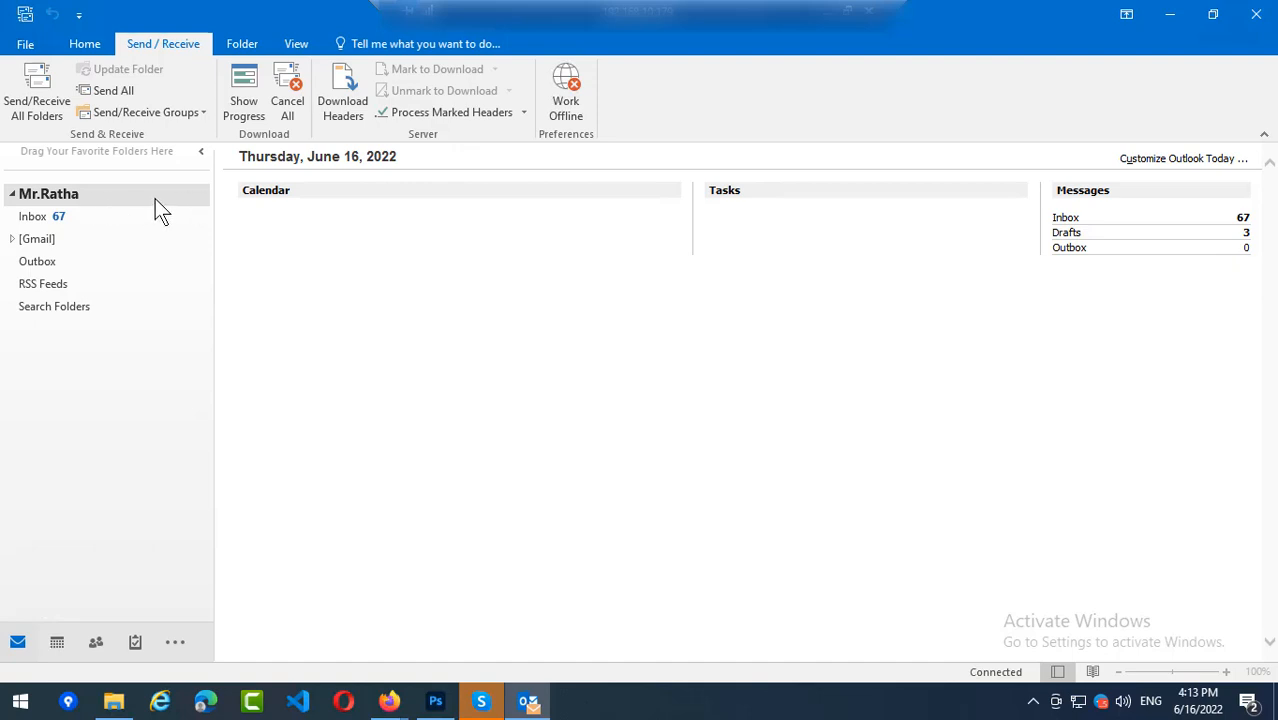
pyautogui.moveTo(699, 328)
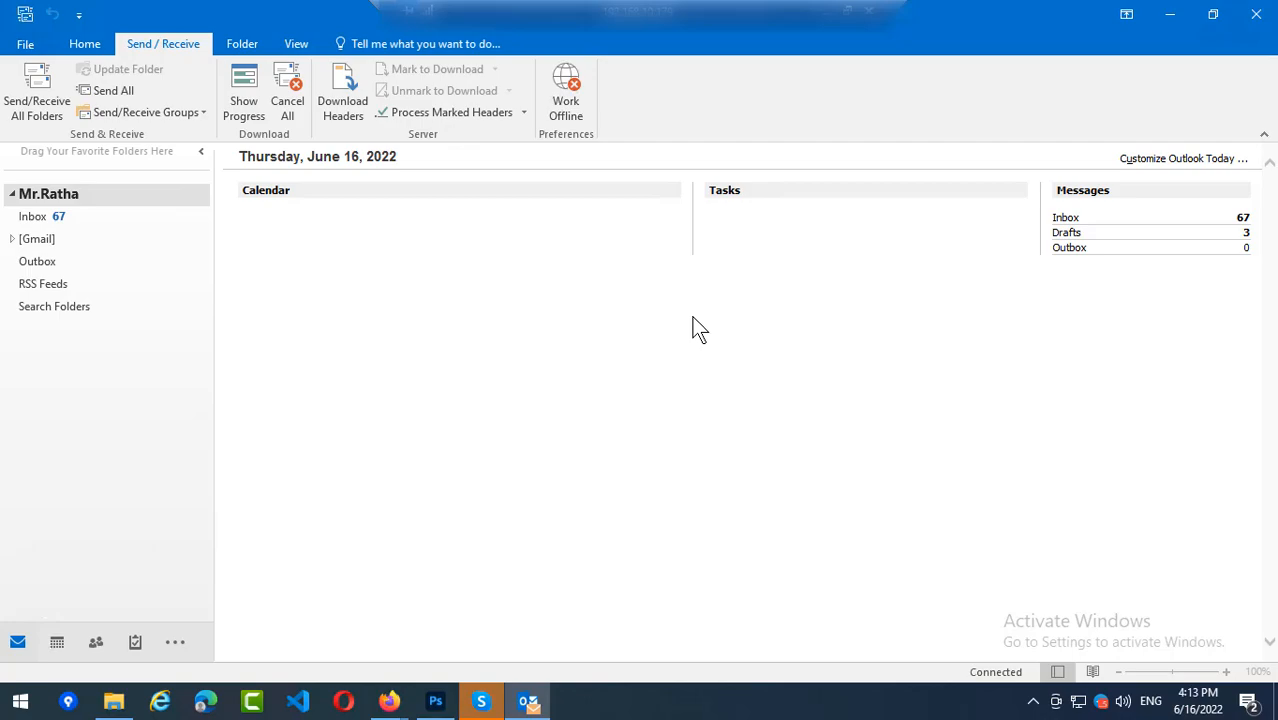